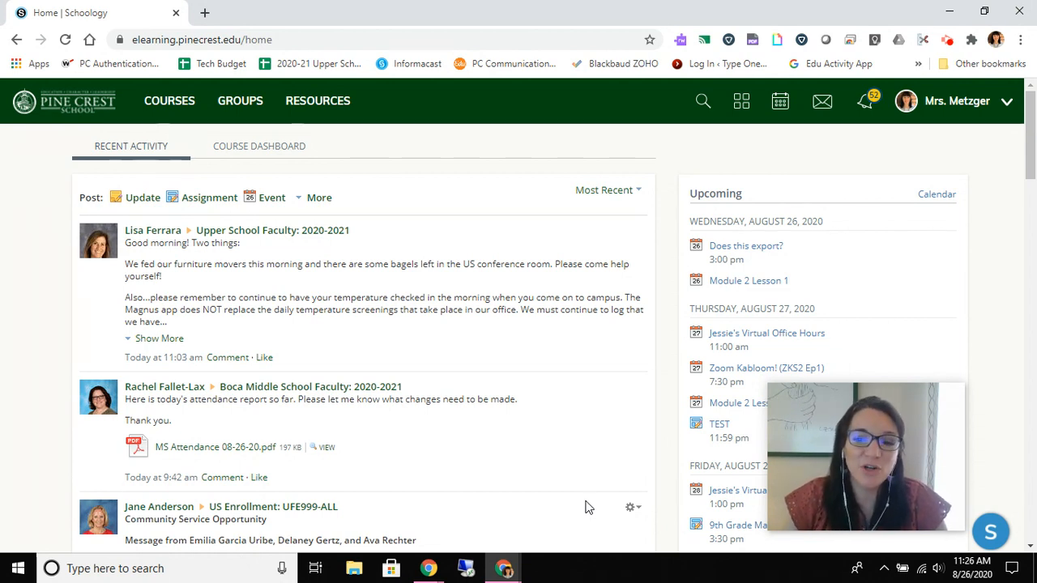
Review the Courses page cards, then show the courses dropdown with its current tile order.
left_click(168, 100)
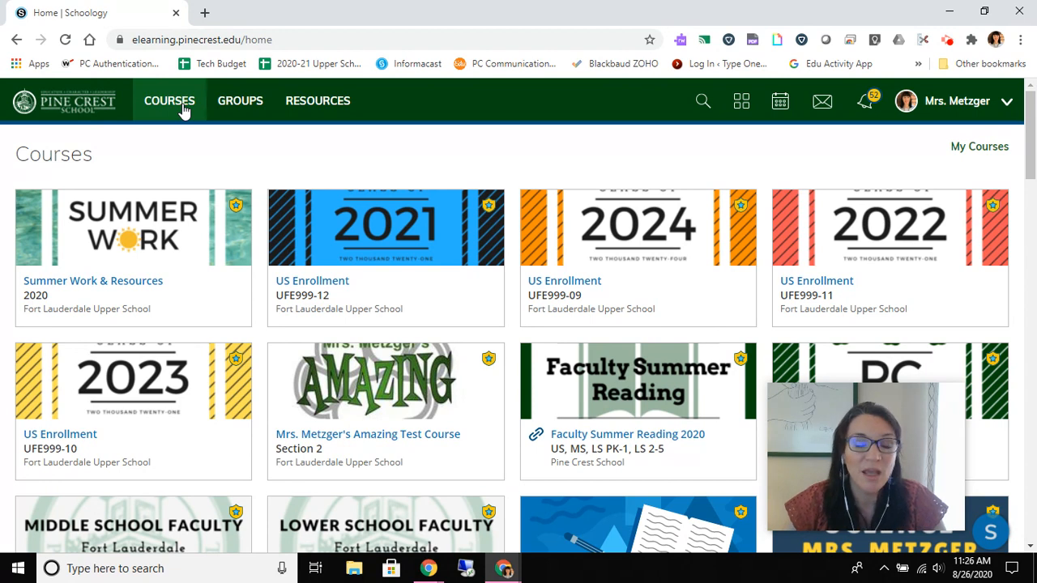
left_click(78, 100)
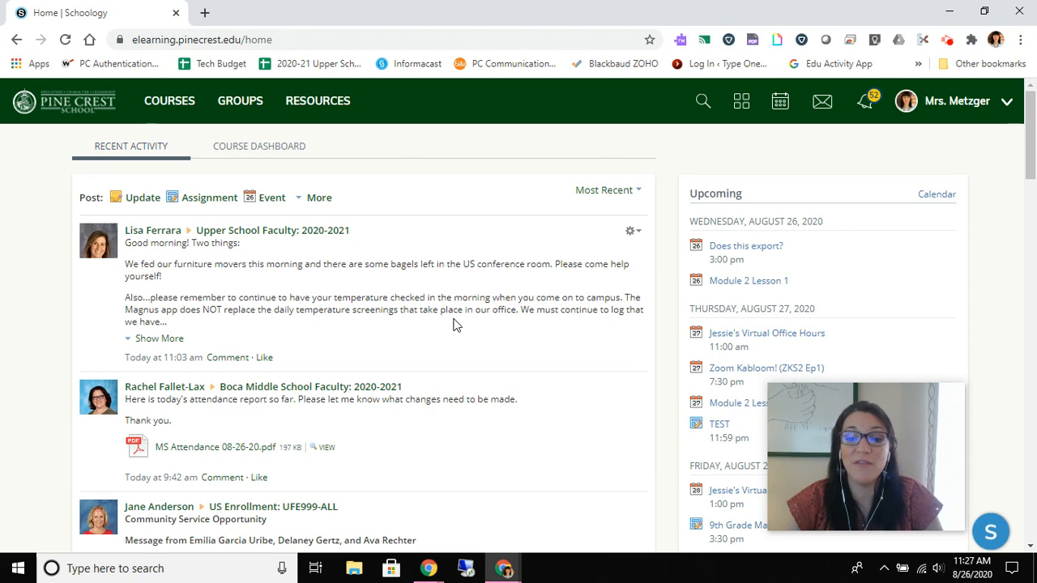
mouse_move(411, 326)
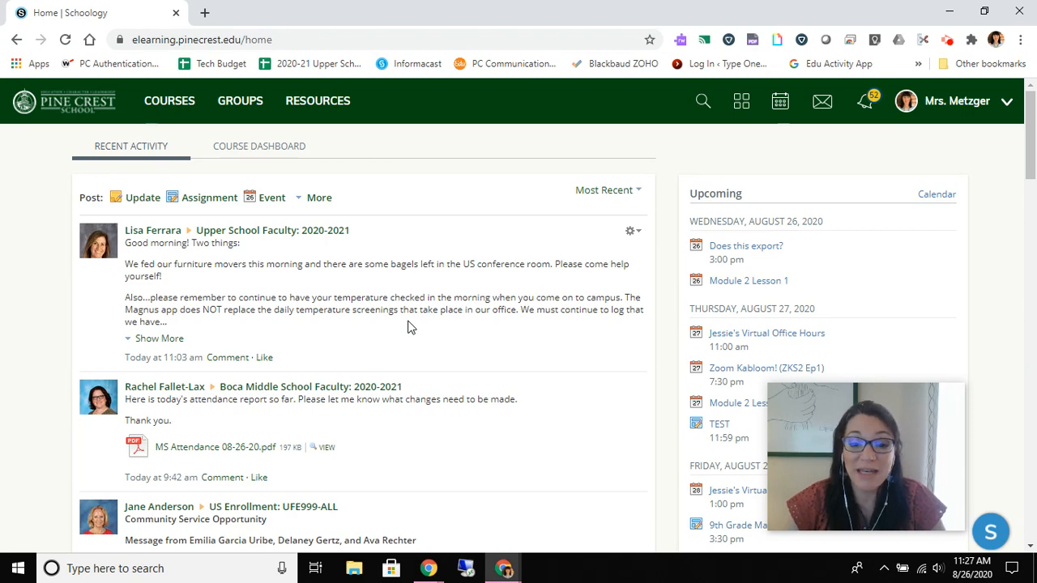
scroll("down", 3)
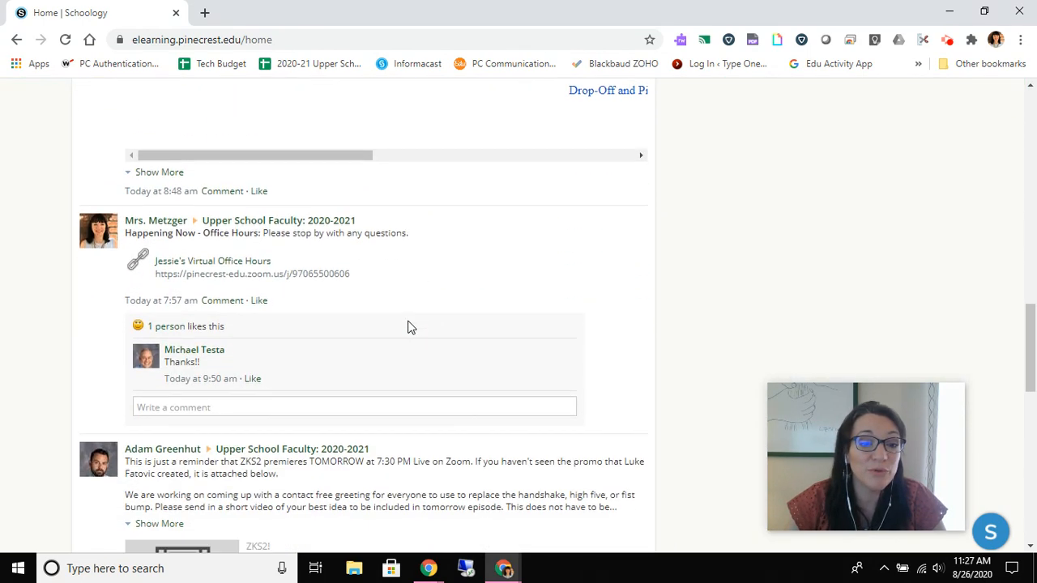
scroll("down", 3)
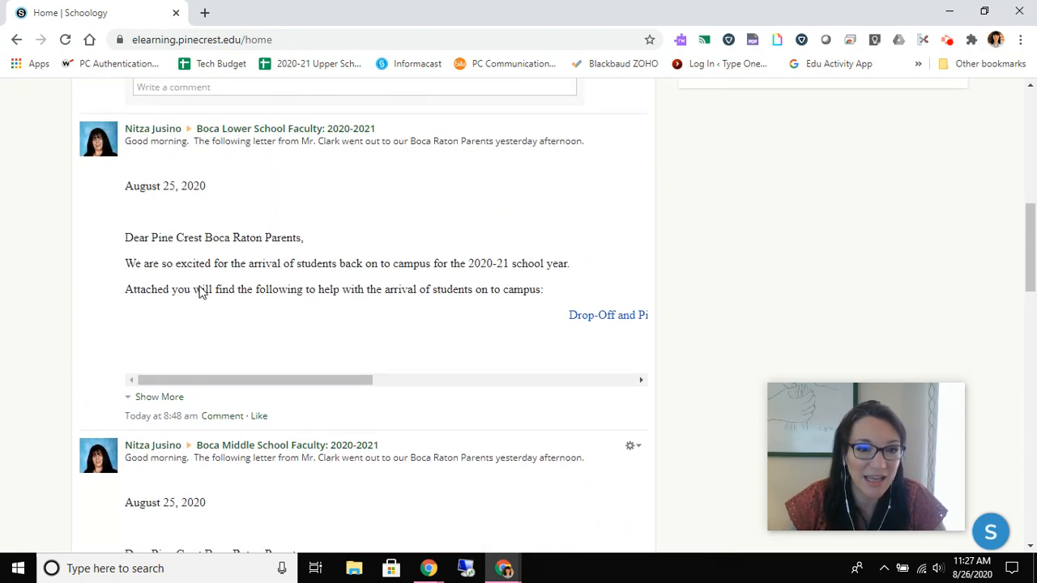
scroll("down", 3)
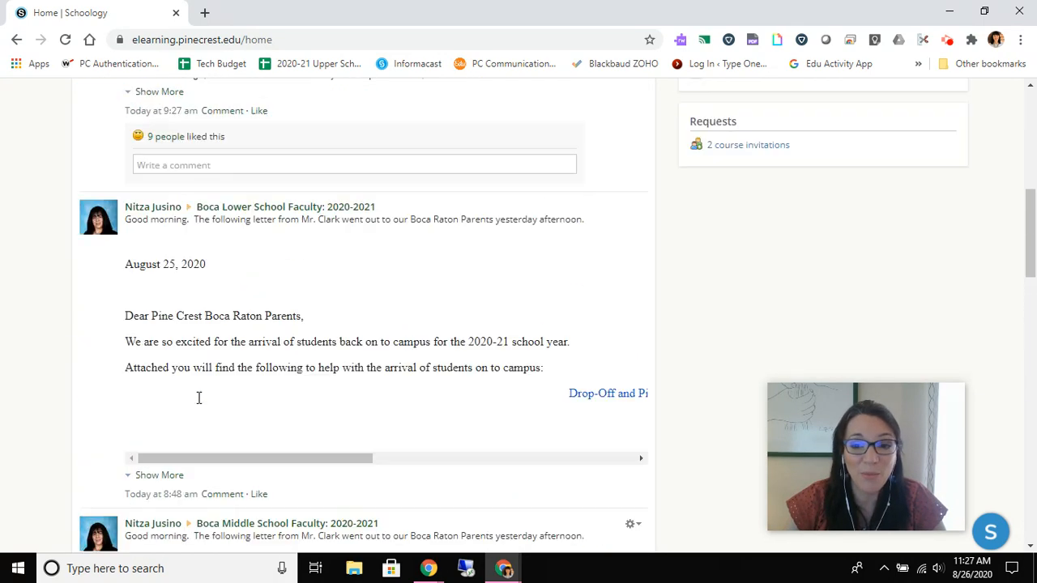
scroll("up", 3)
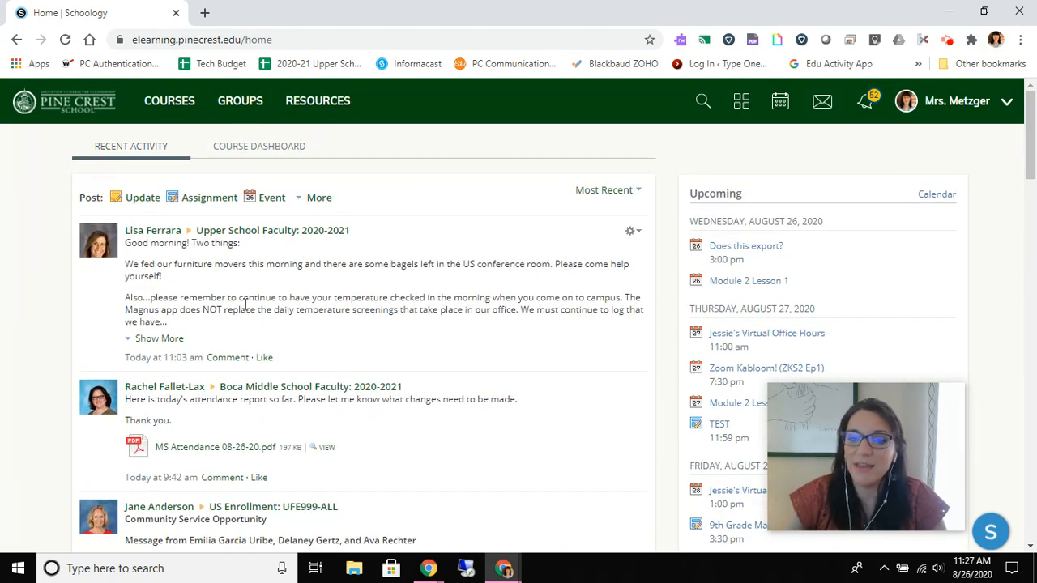
mouse_move(153, 239)
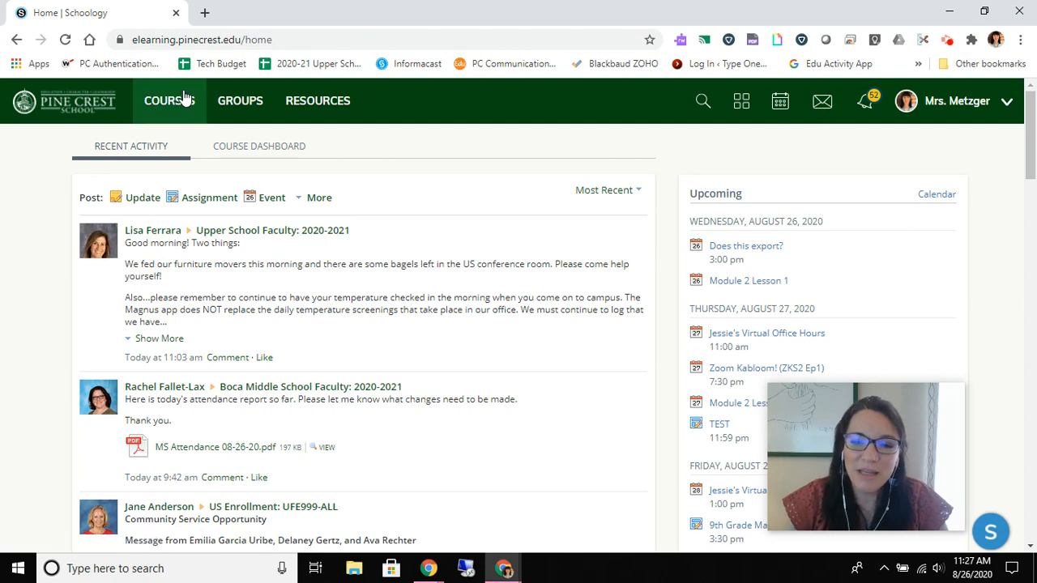
left_click(168, 100)
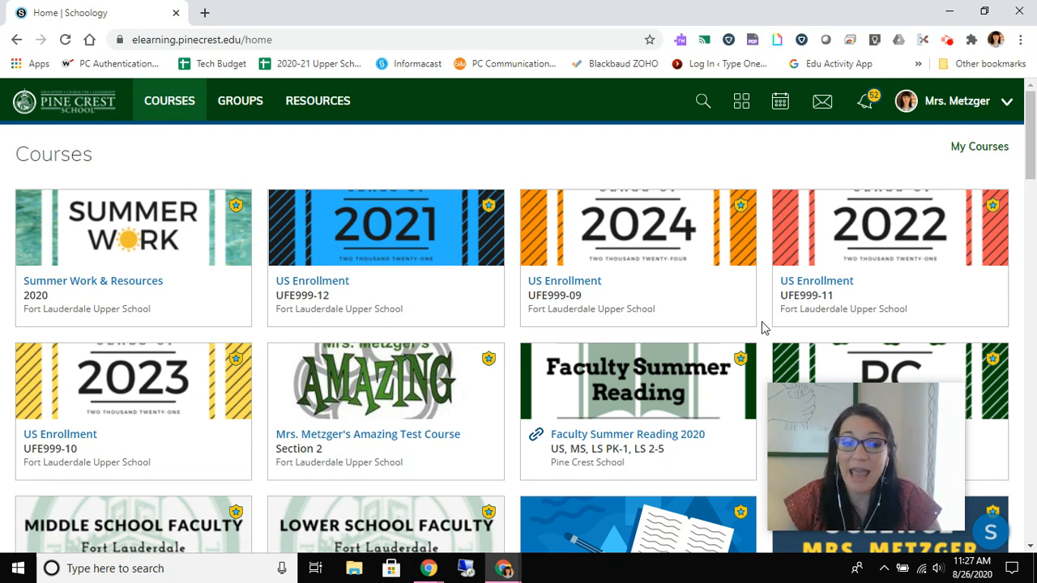
mouse_move(612, 405)
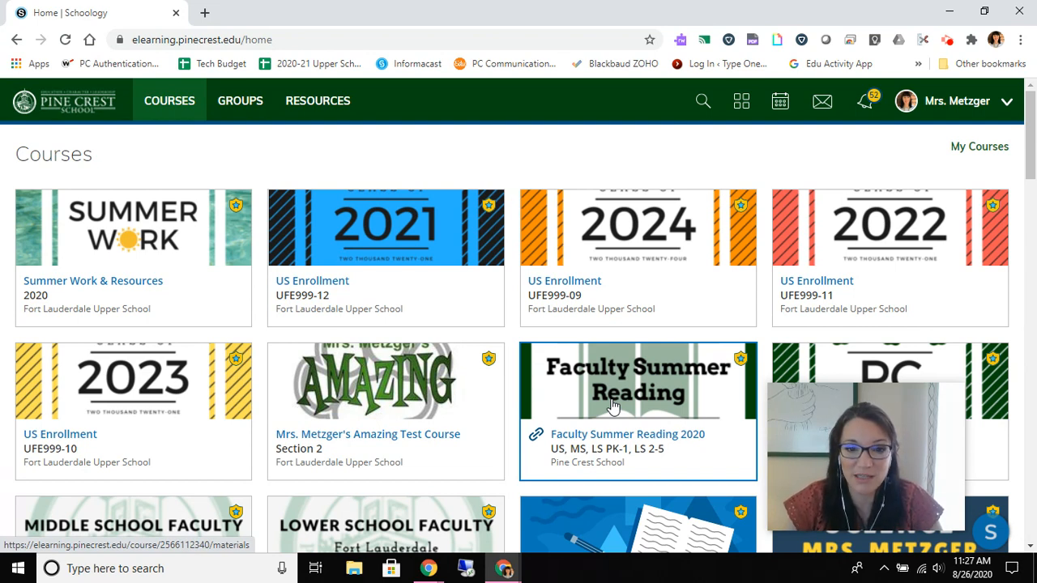
mouse_move(369, 288)
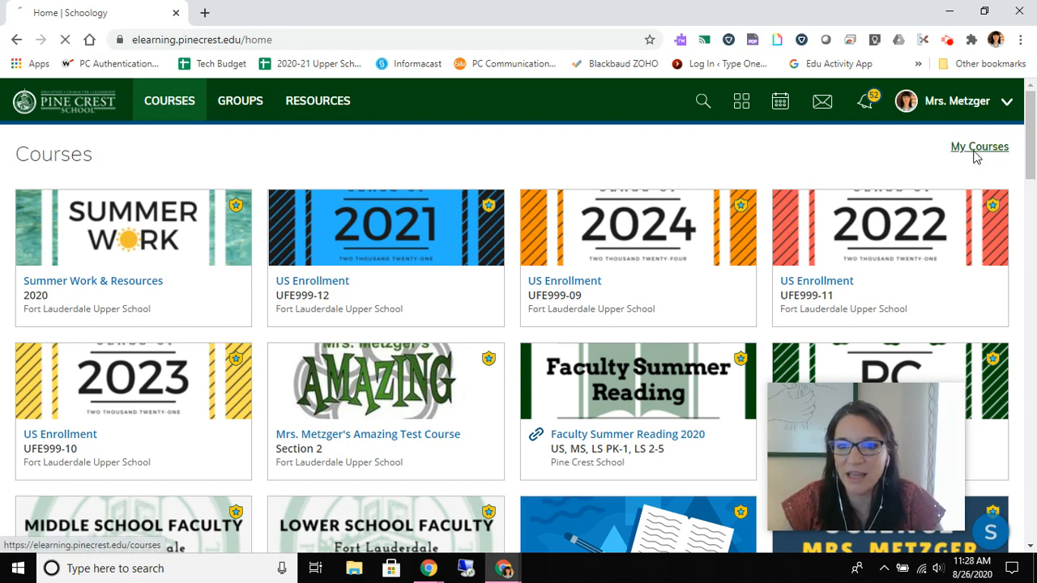
Go to My Courses, scroll the full list, and launch Reorder Courses.
left_click(979, 146)
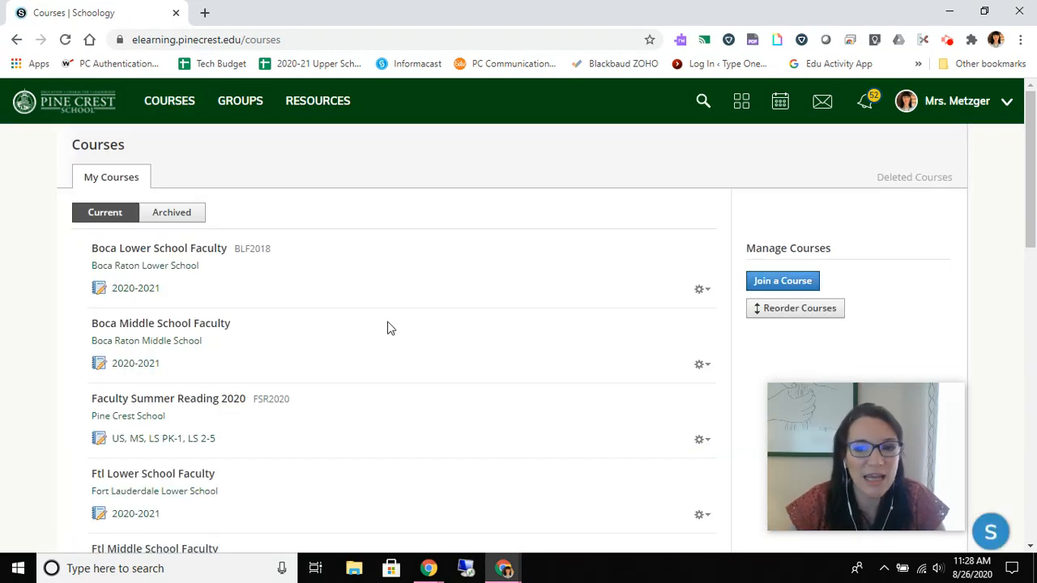
scroll("down", 3)
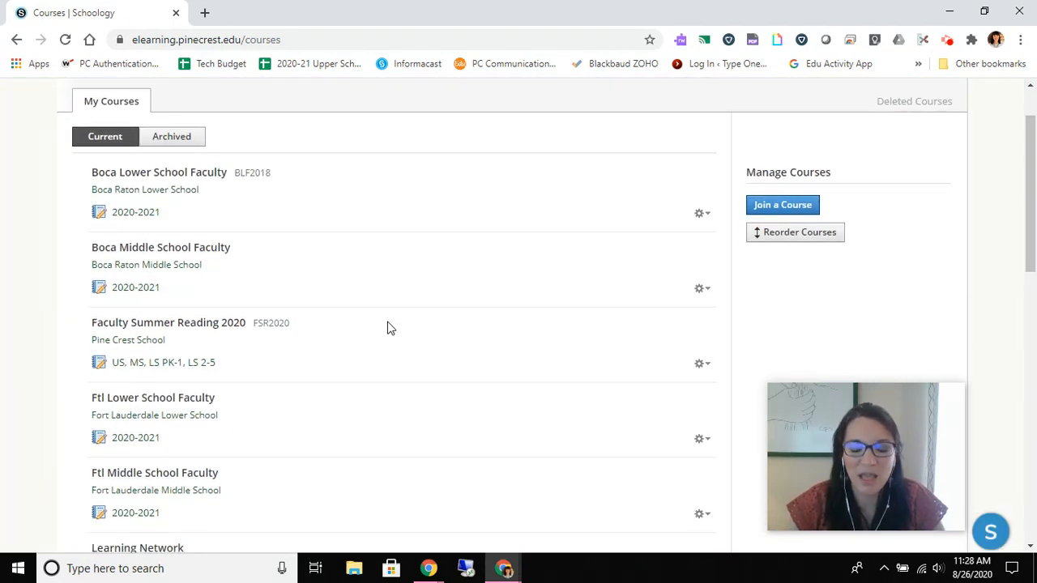
scroll("down", 3)
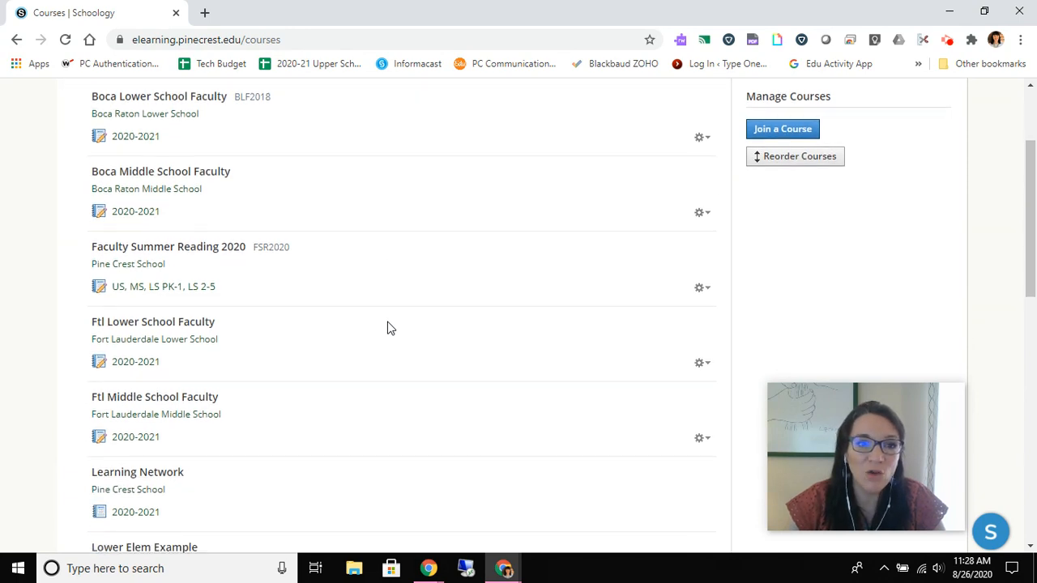
scroll("down", 3)
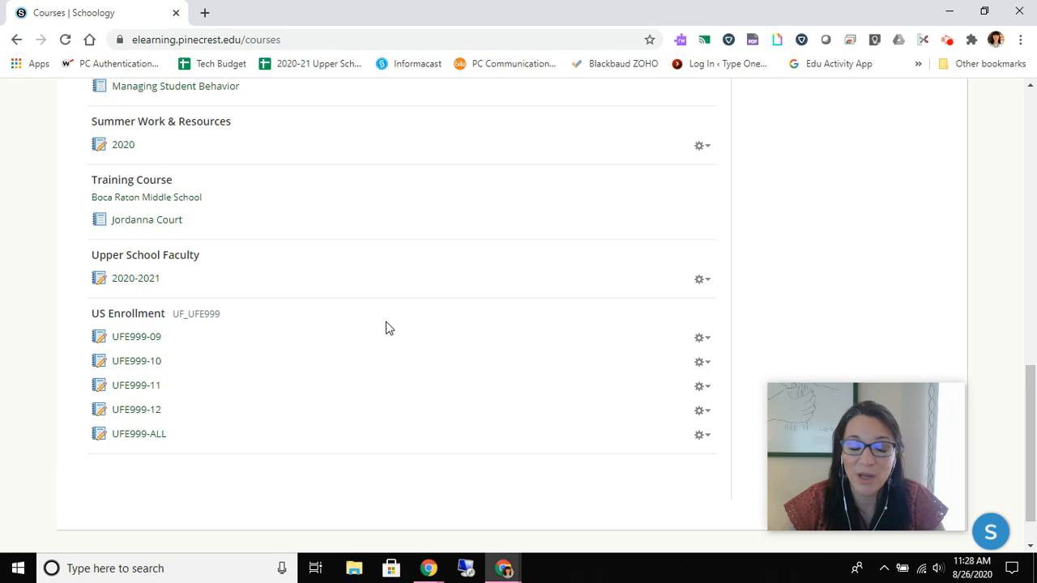
mouse_move(137, 342)
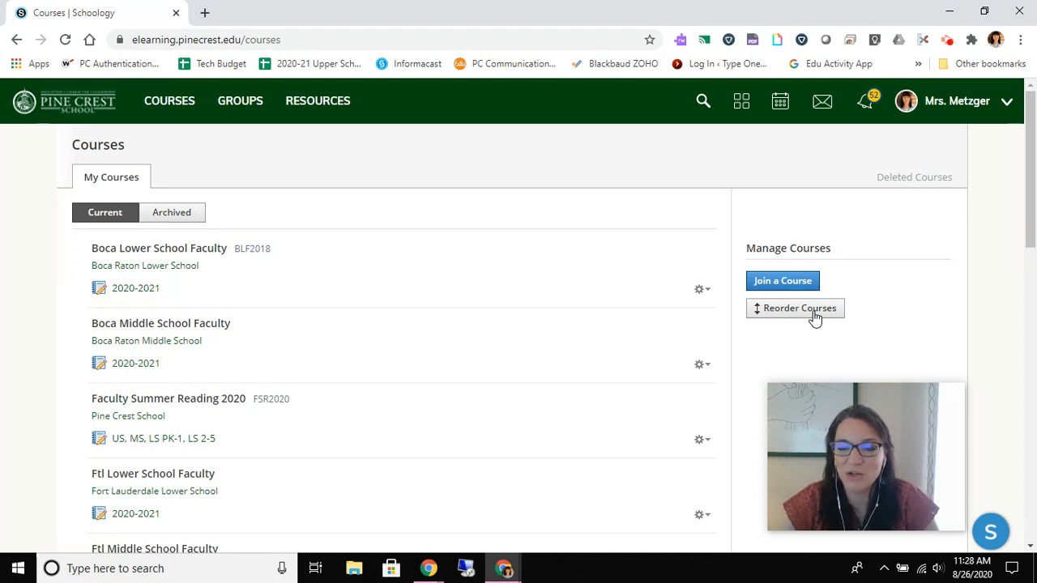
left_click(815, 308)
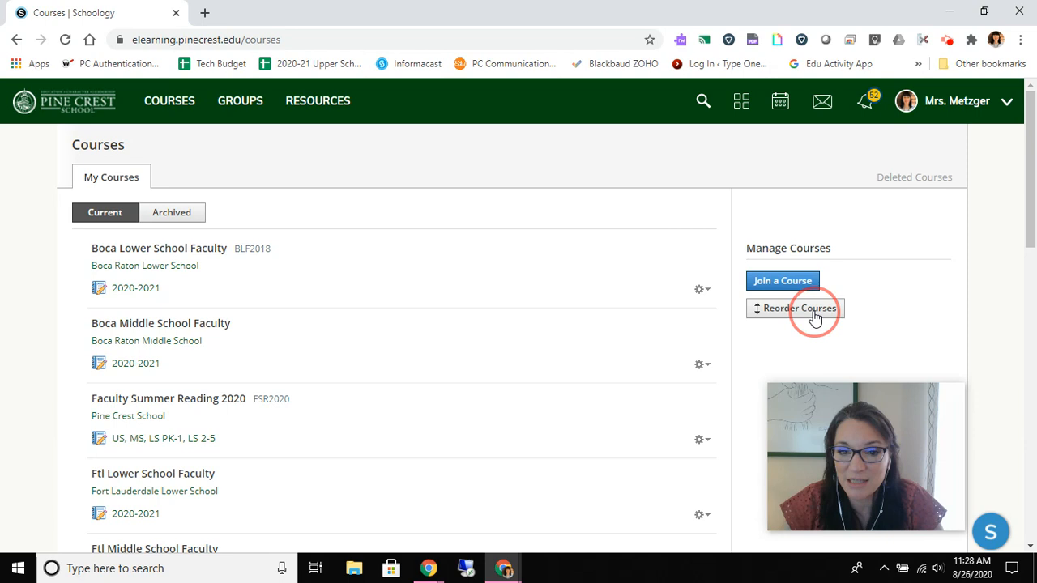
Drag US Enrollment UFE999-10 above UFE999-09 so the 2024 course follows 2023.
left_click(799, 308)
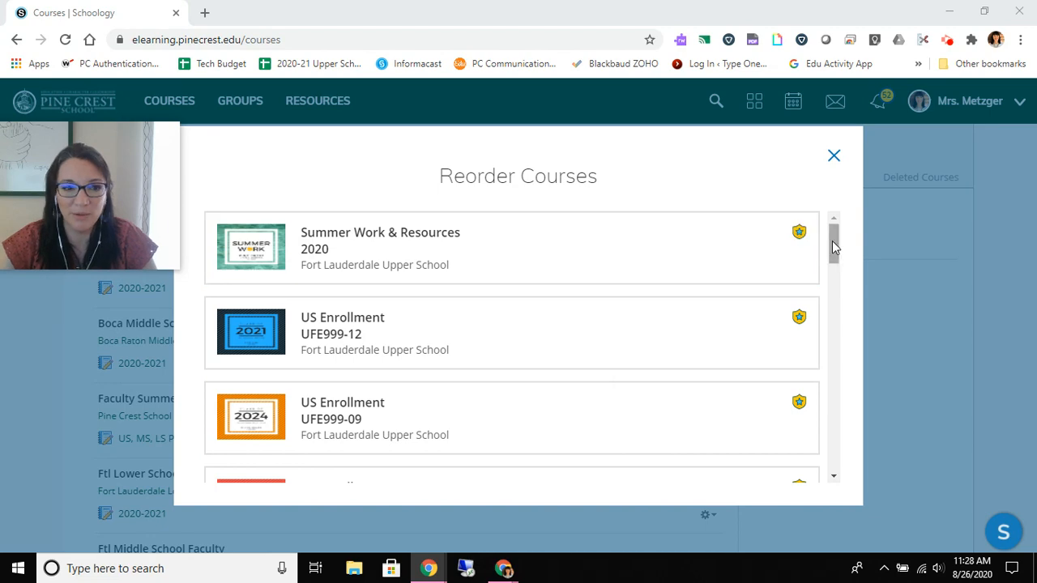
scroll("down", 3)
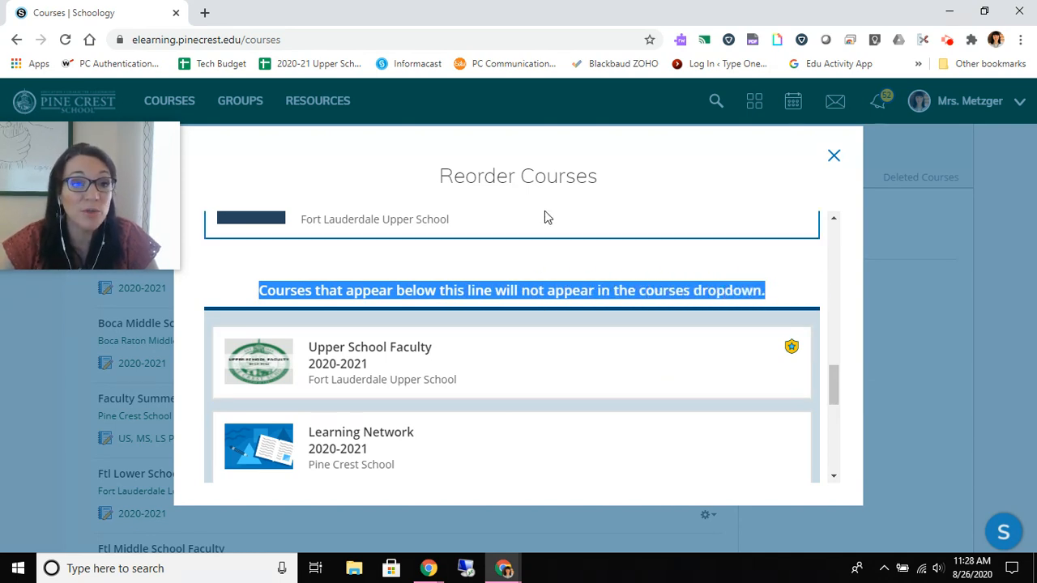
mouse_move(516, 387)
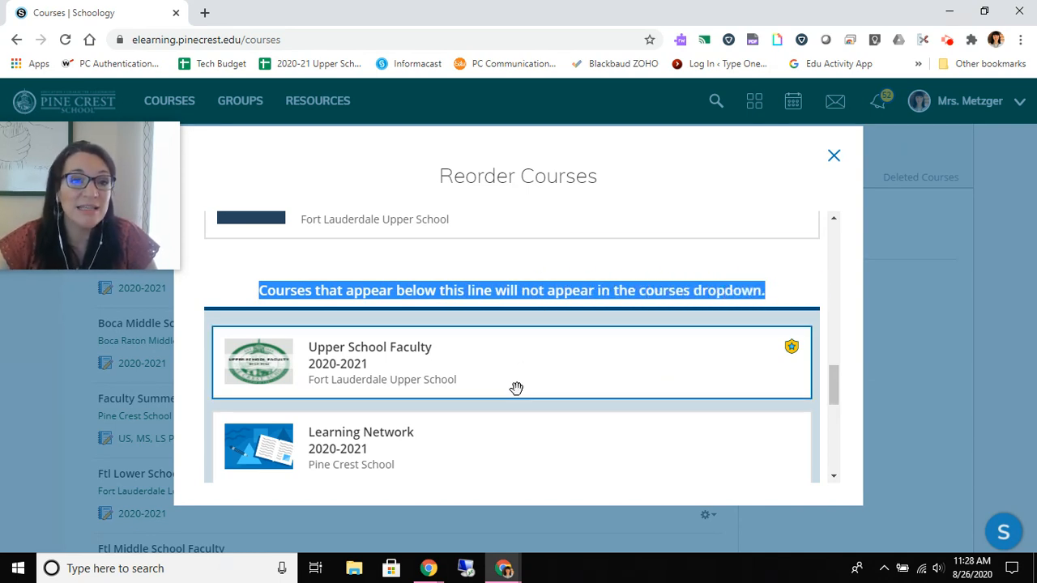
mouse_move(182, 111)
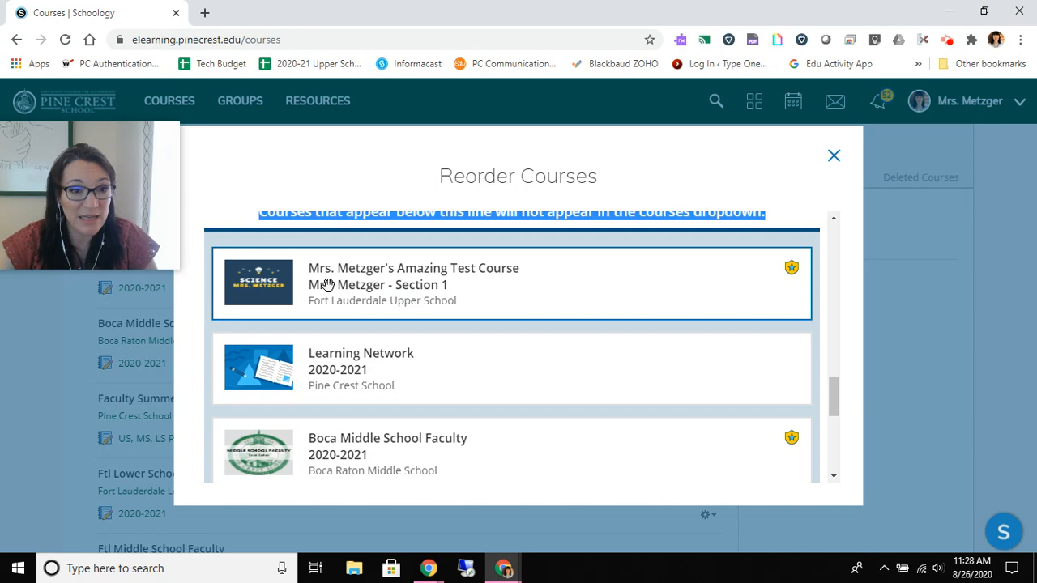
mouse_move(369, 278)
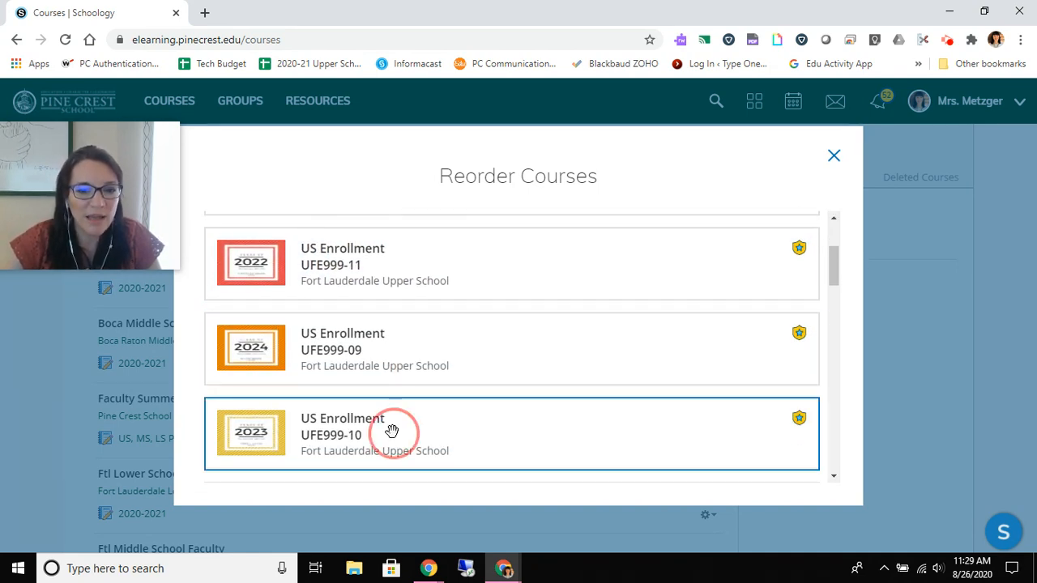
left_click_drag(392, 431, 392, 332)
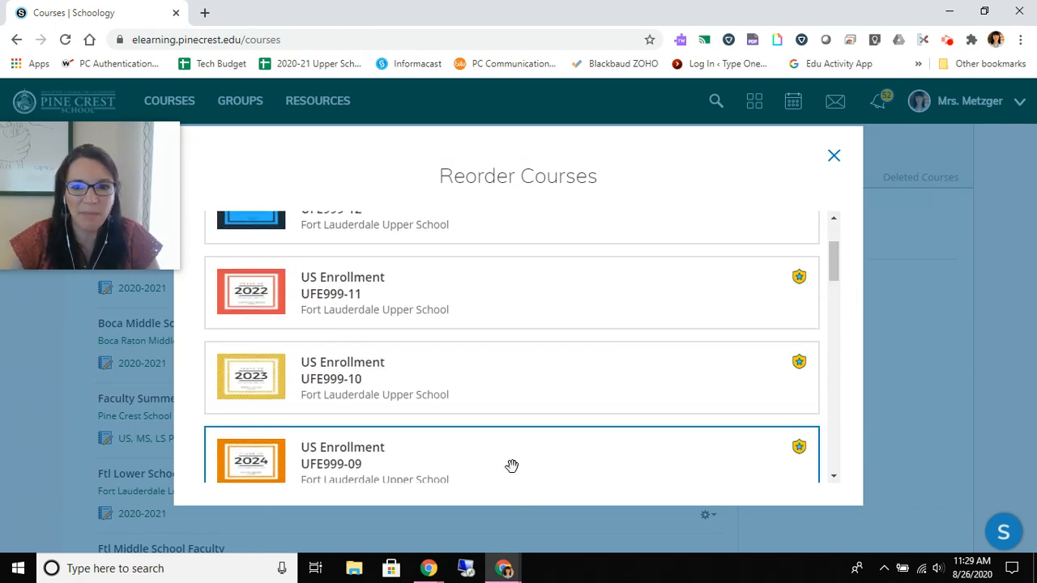
mouse_move(488, 463)
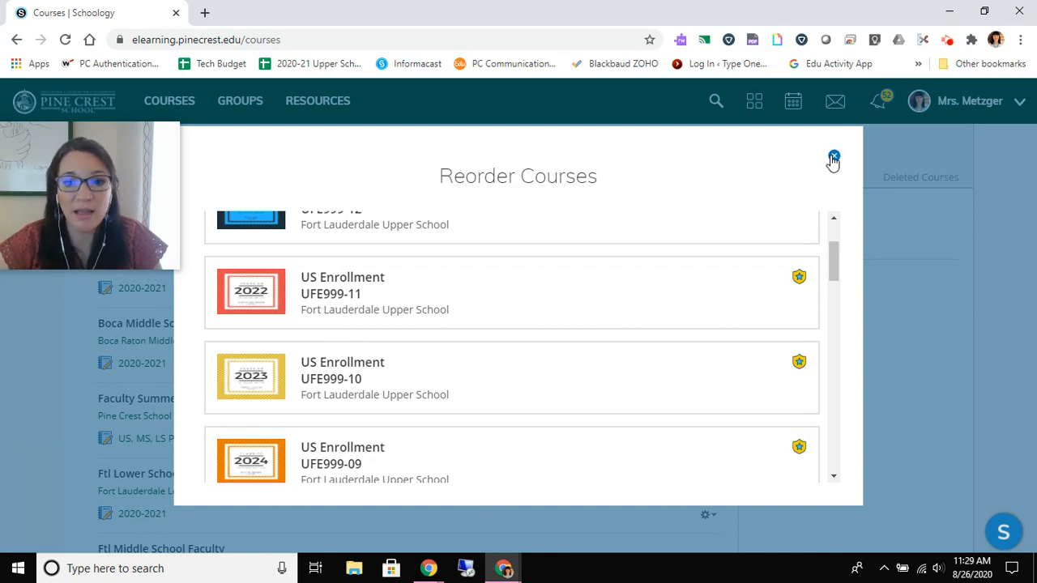
Close Reorder Courses and confirm the dropdown lists US Enrollment 2021 through 2024 in order.
left_click(832, 156)
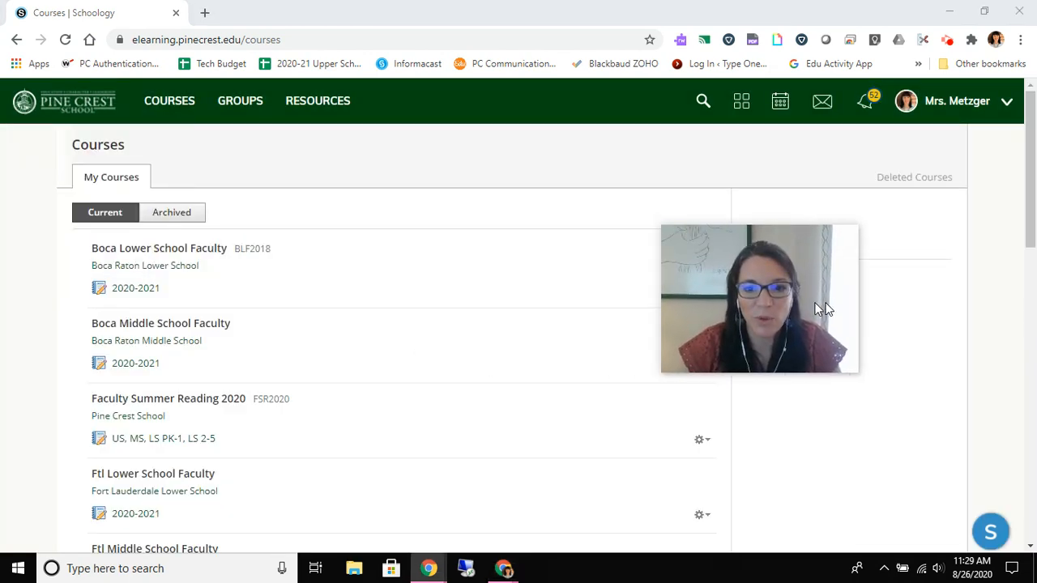
scroll("down", 3)
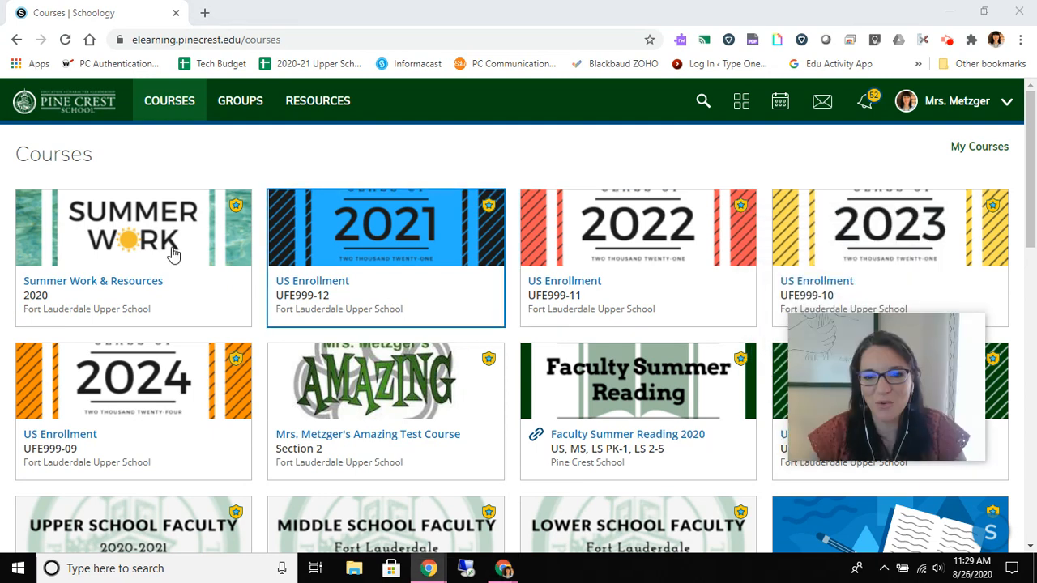
mouse_move(603, 311)
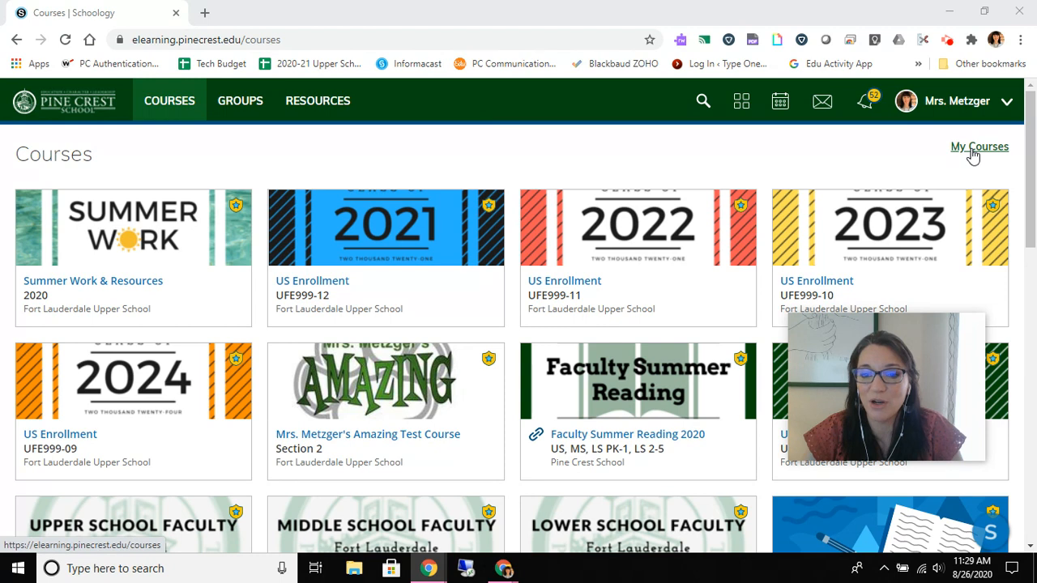
mouse_move(466, 386)
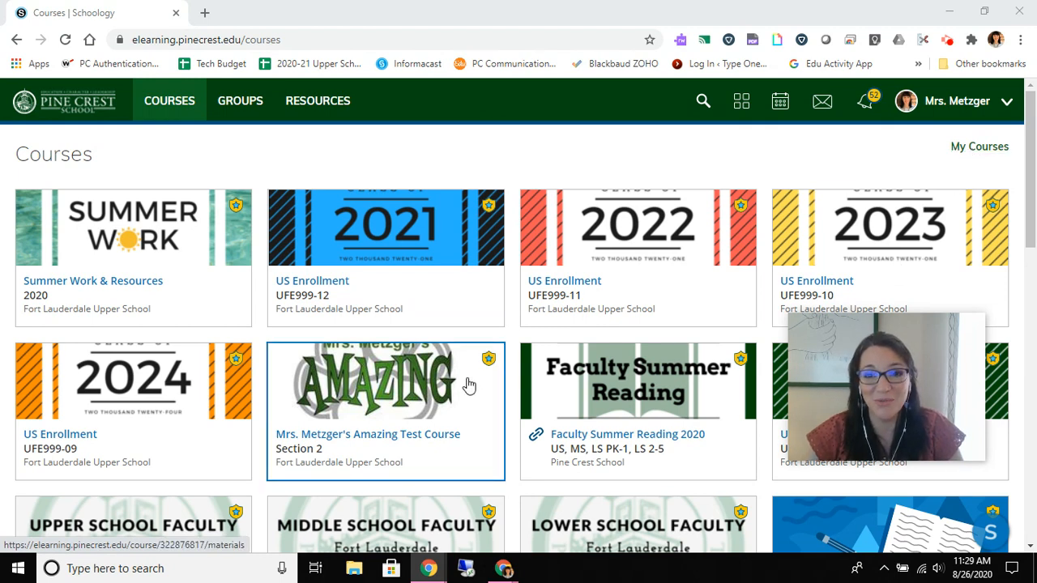